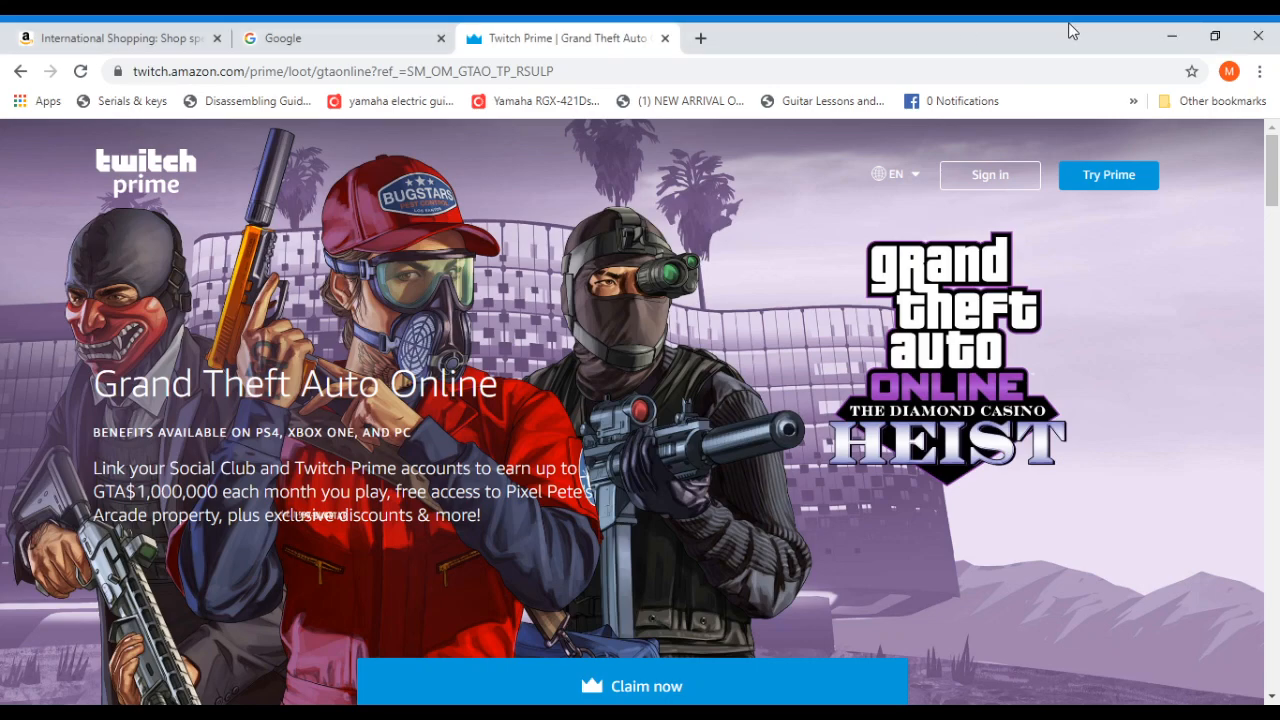
mouse_move(536, 292)
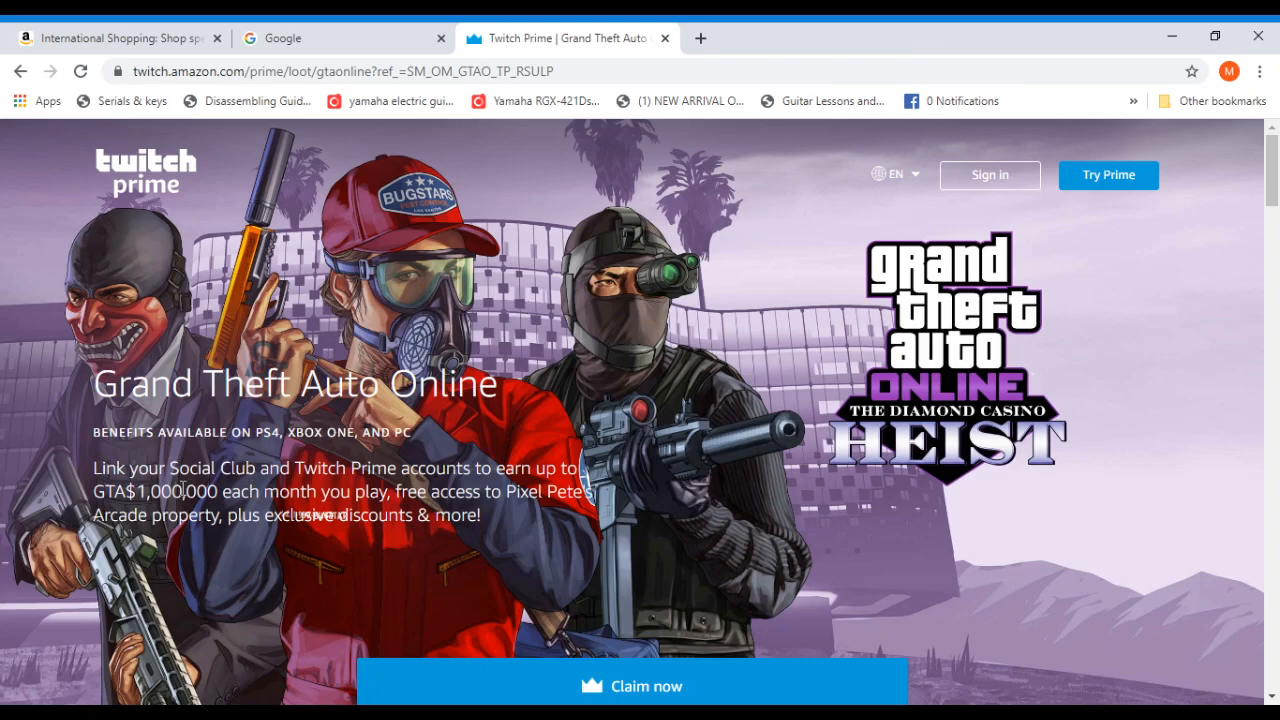
Step: Leave the Twitch page for the Amazon deals page and expand the Account & Lists dropdown
scroll(down, 3)
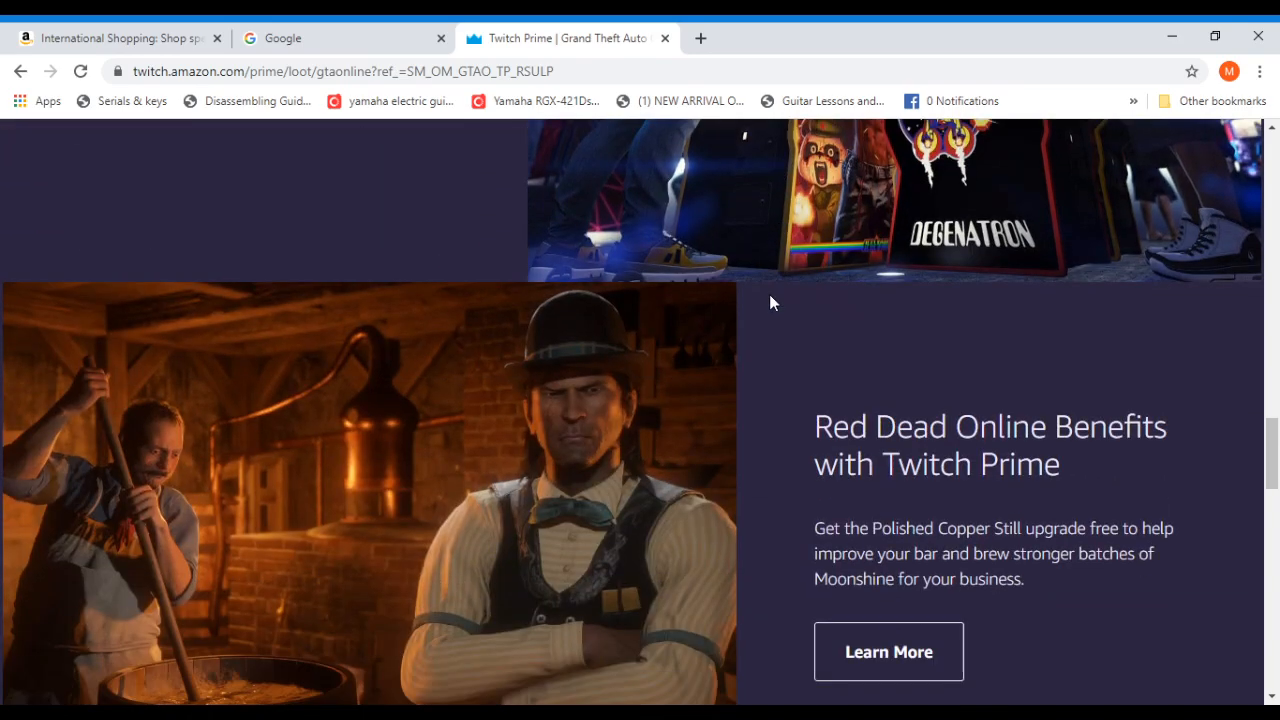
scroll(up, 3)
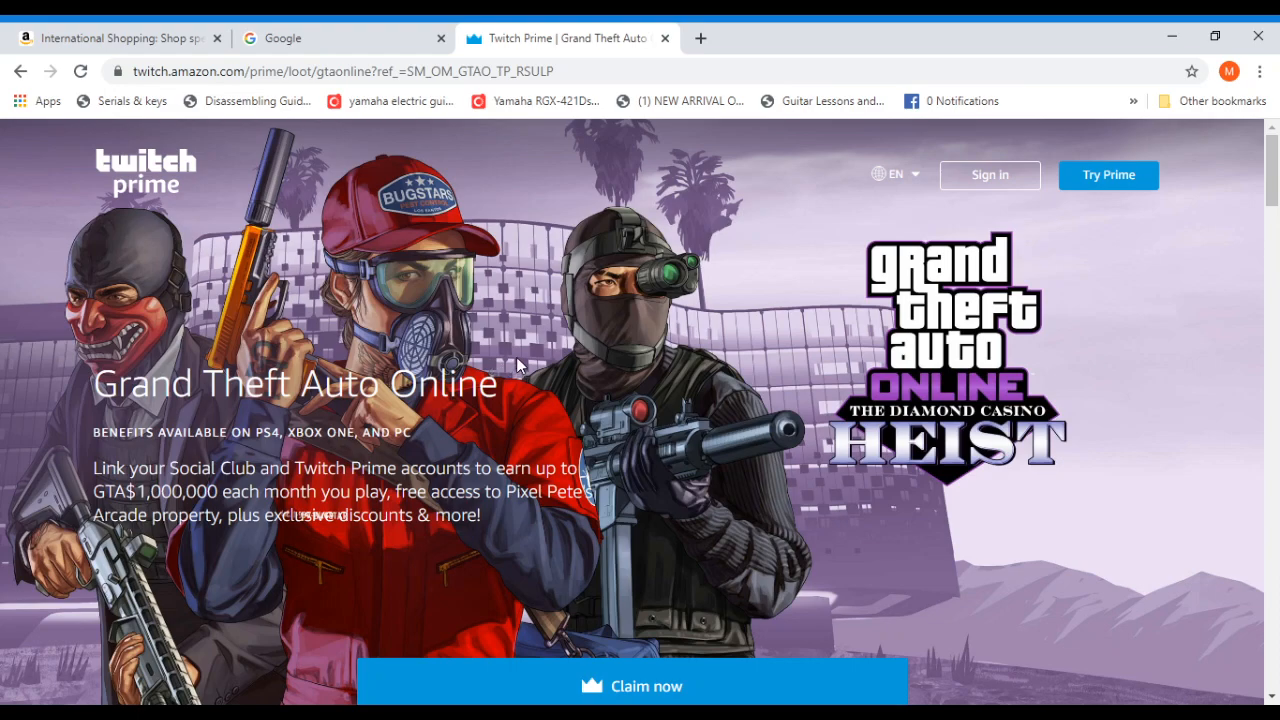
mouse_move(428, 268)
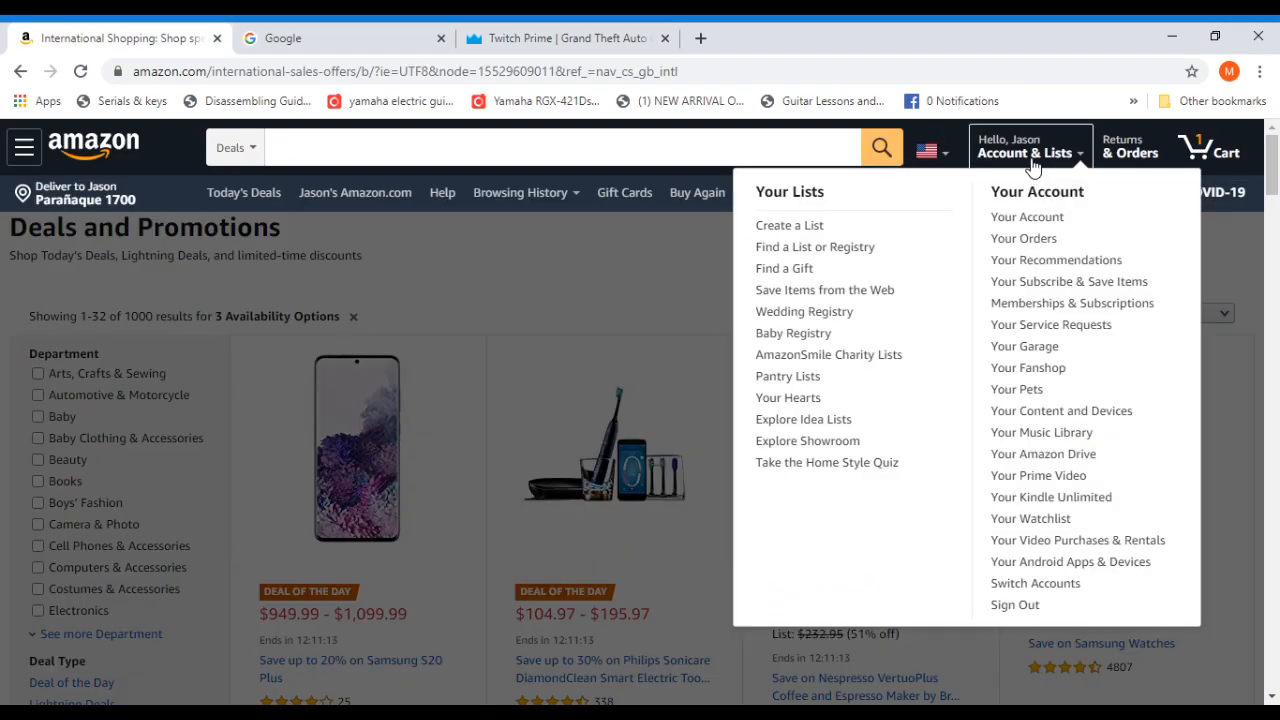
mouse_move(1024, 238)
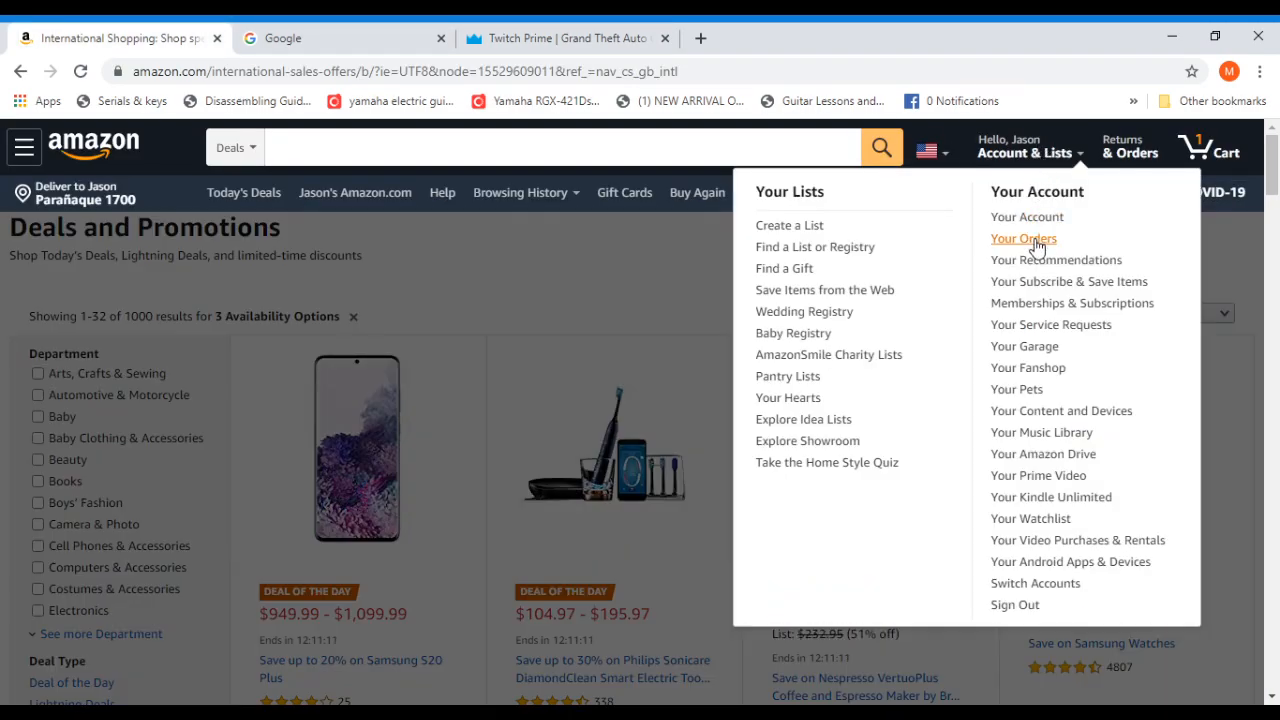
mouse_move(1068, 280)
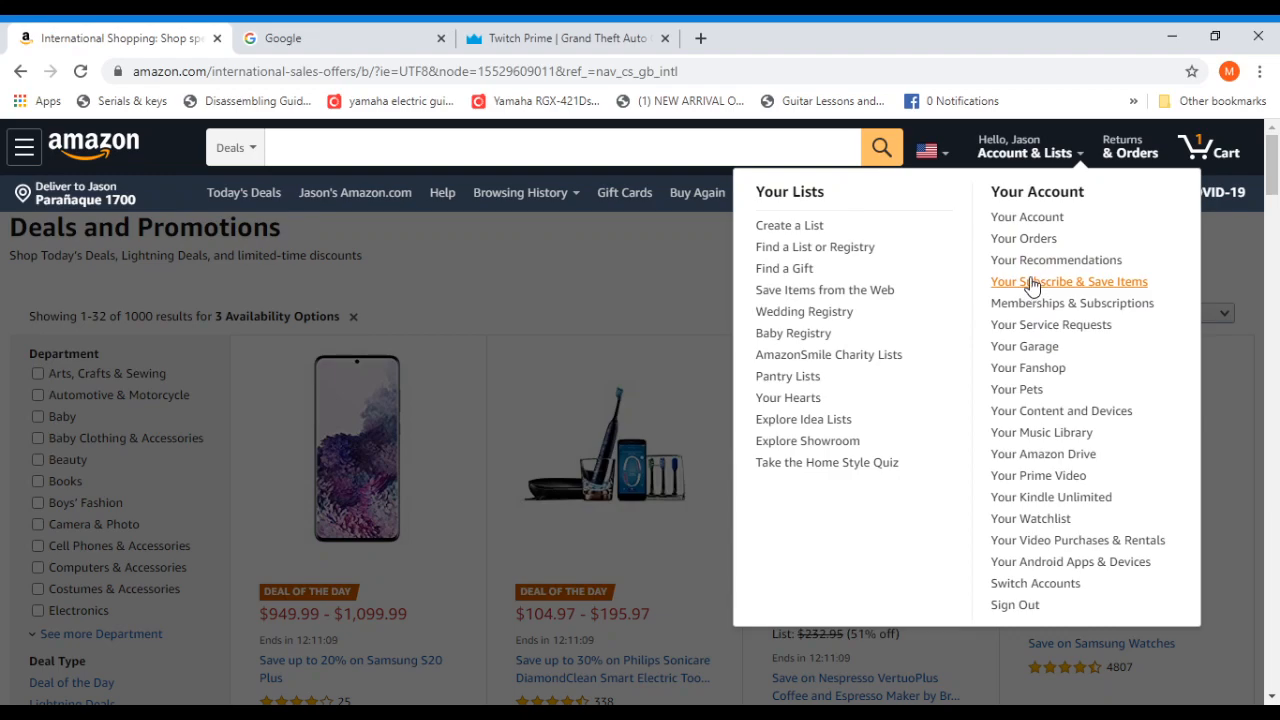
mouse_move(1024, 238)
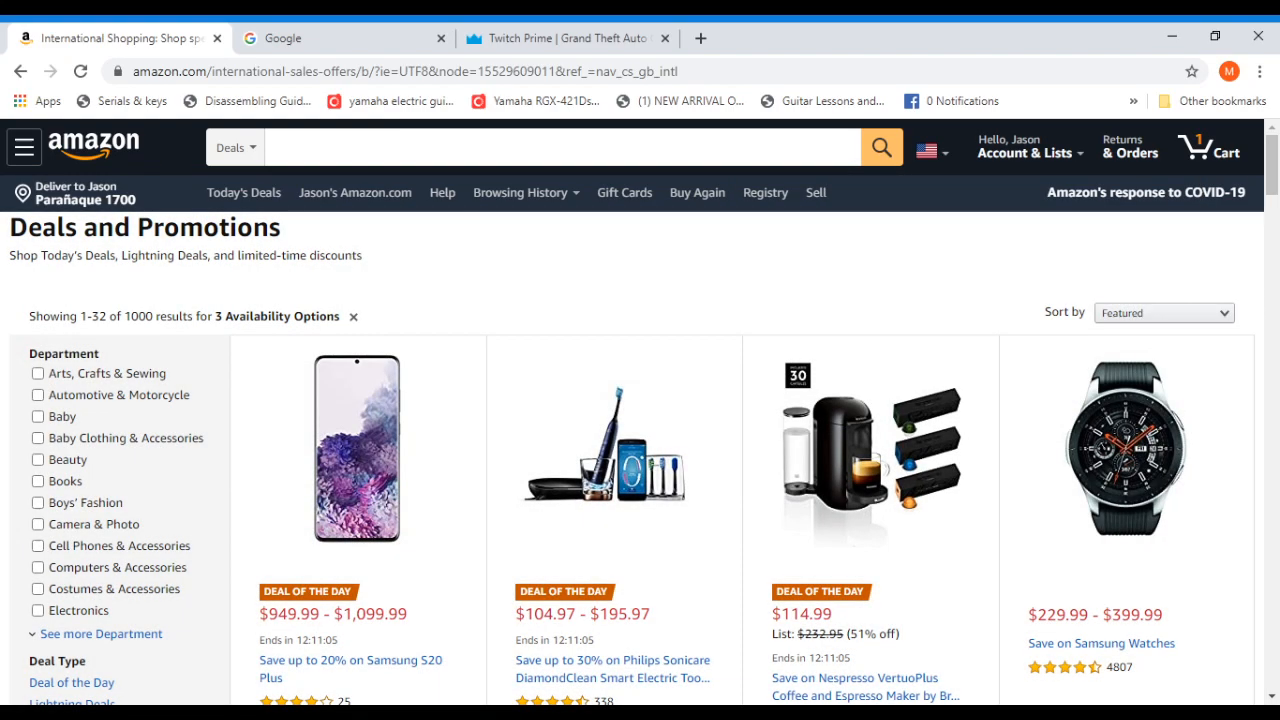
click(1024, 152)
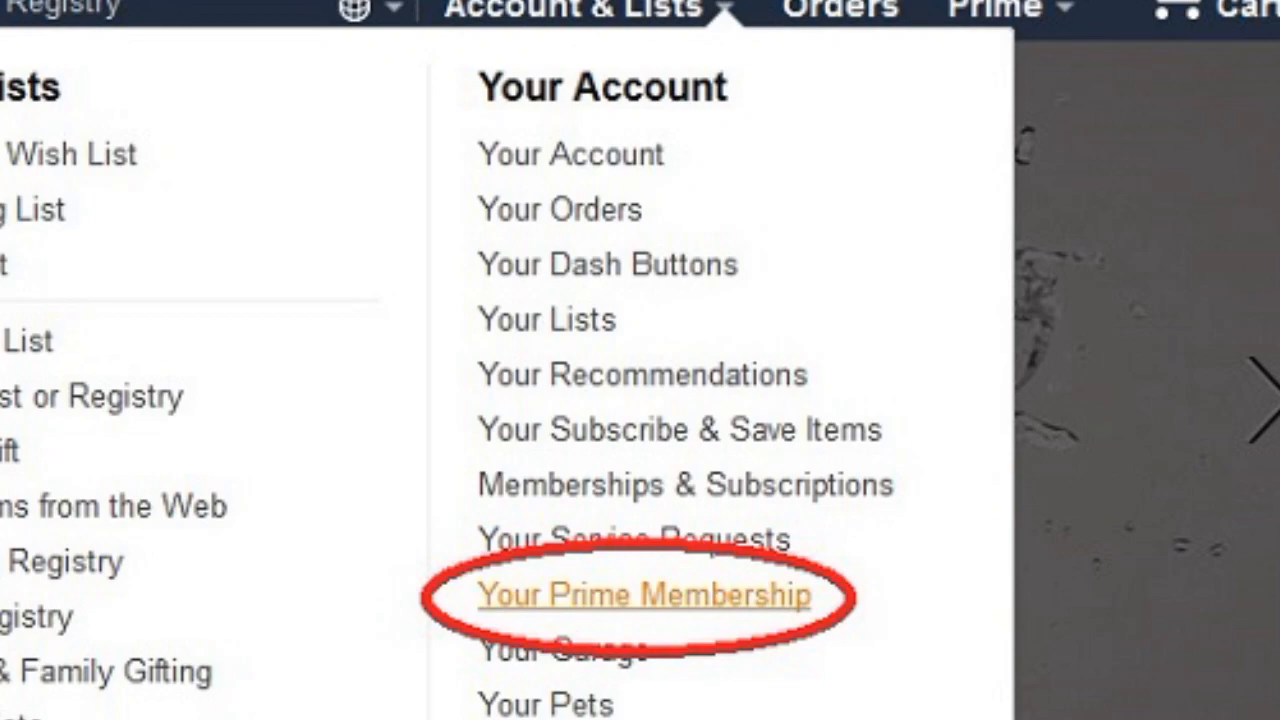
click(644, 596)
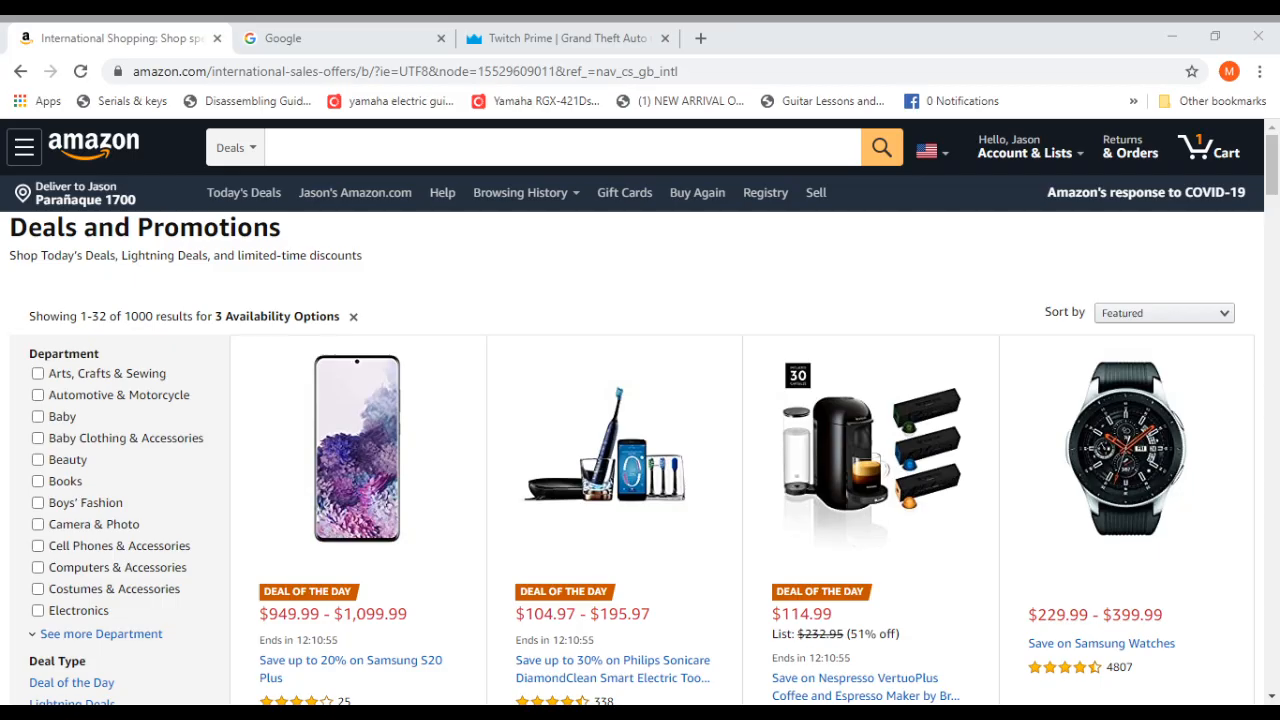
click(1024, 148)
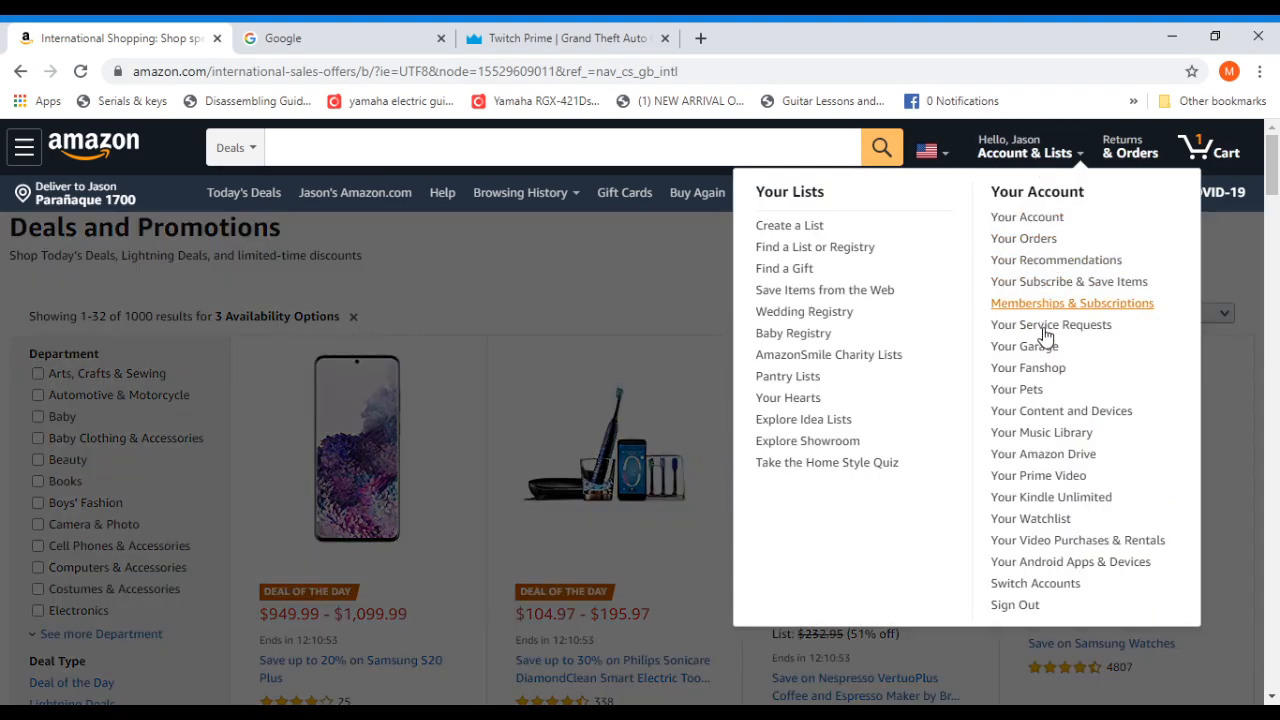
mouse_move(1068, 280)
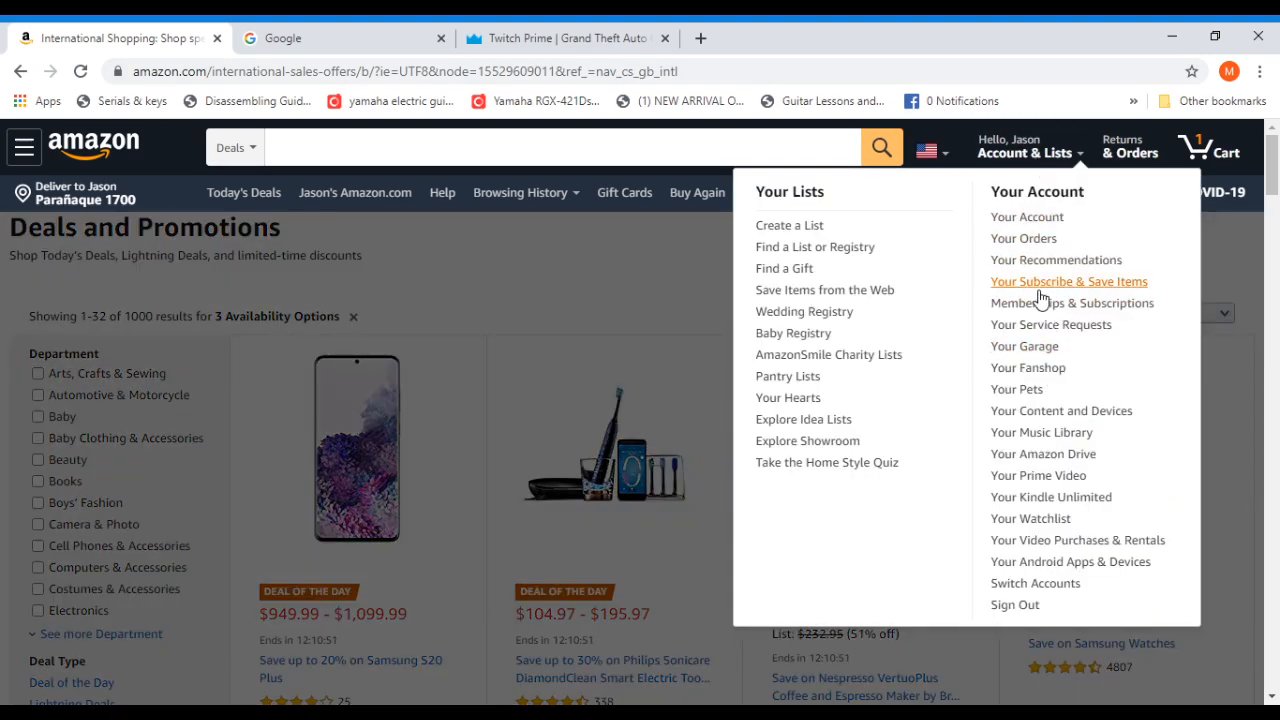
mouse_move(1056, 310)
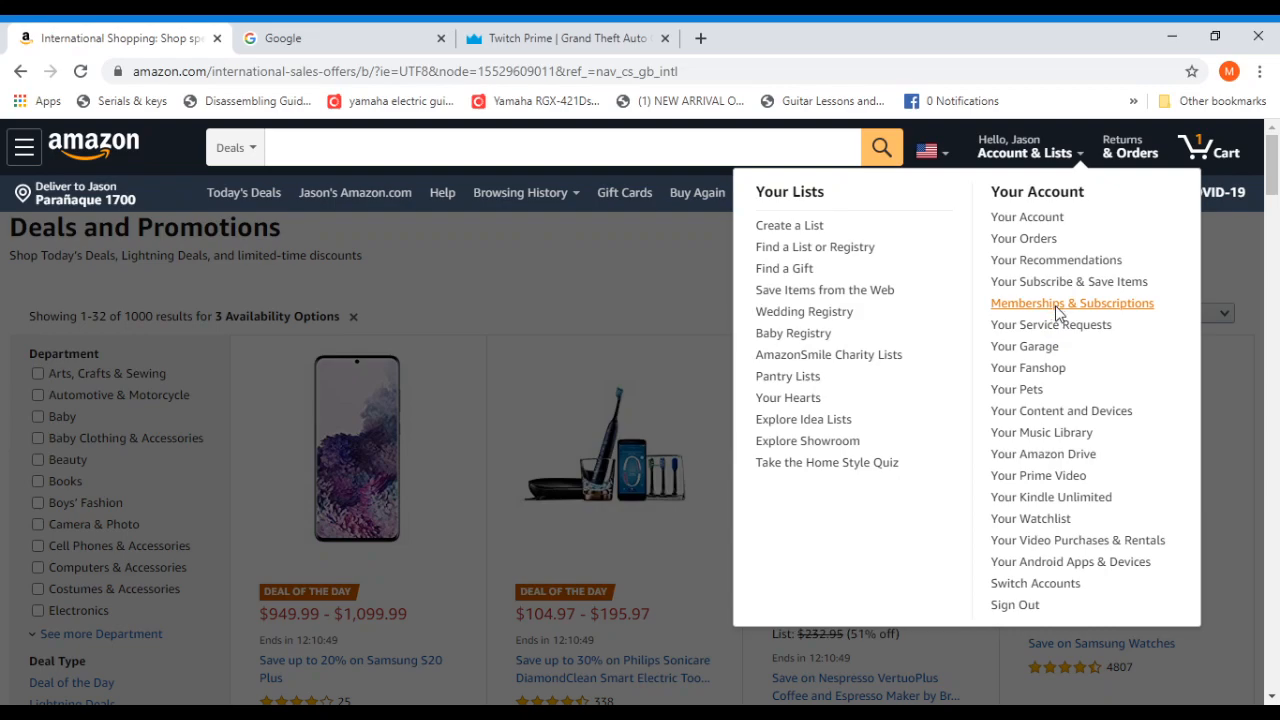
Step: Check Memberships & Subscriptions with View set to All Subscriptions, finding no subscription
click(1072, 302)
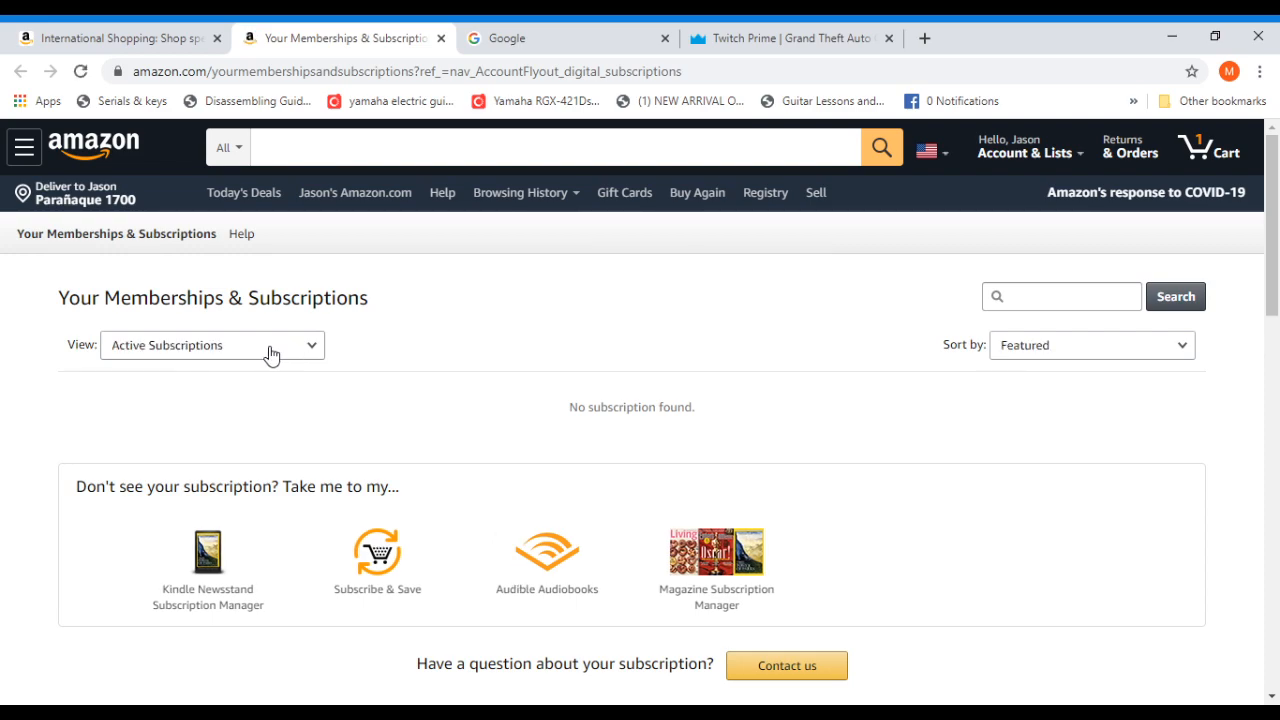
click(212, 344)
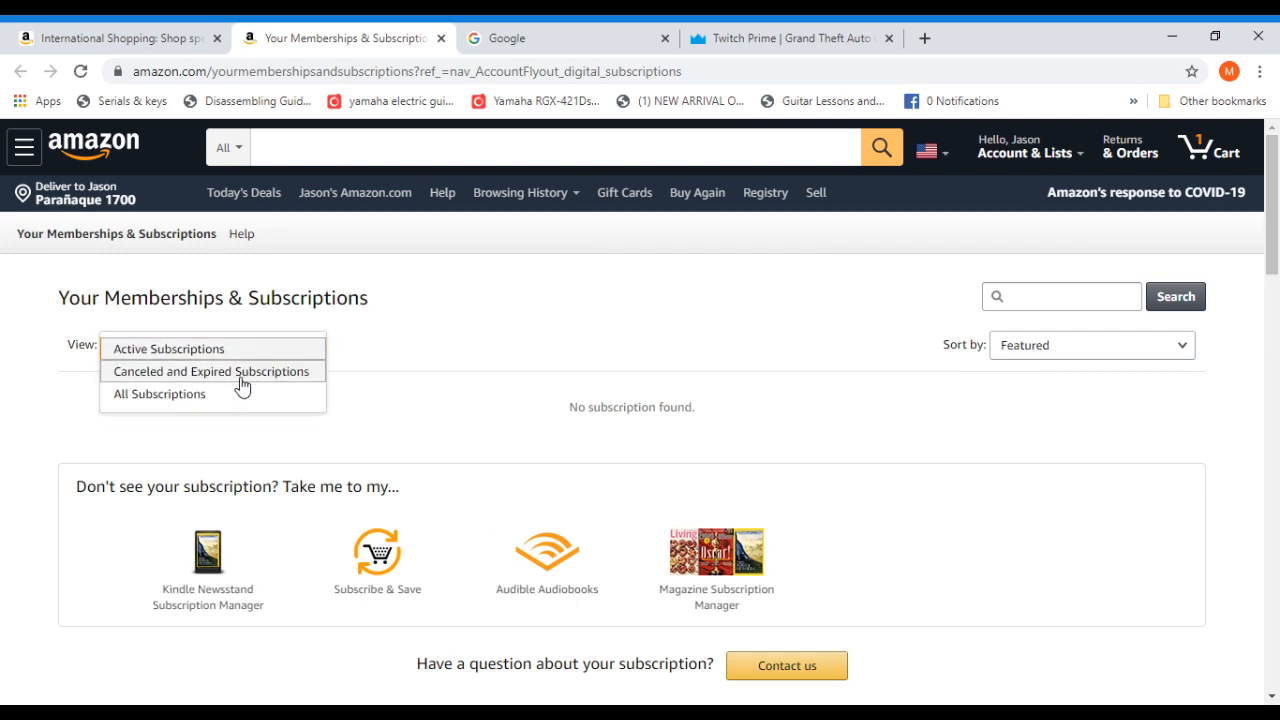
click(158, 392)
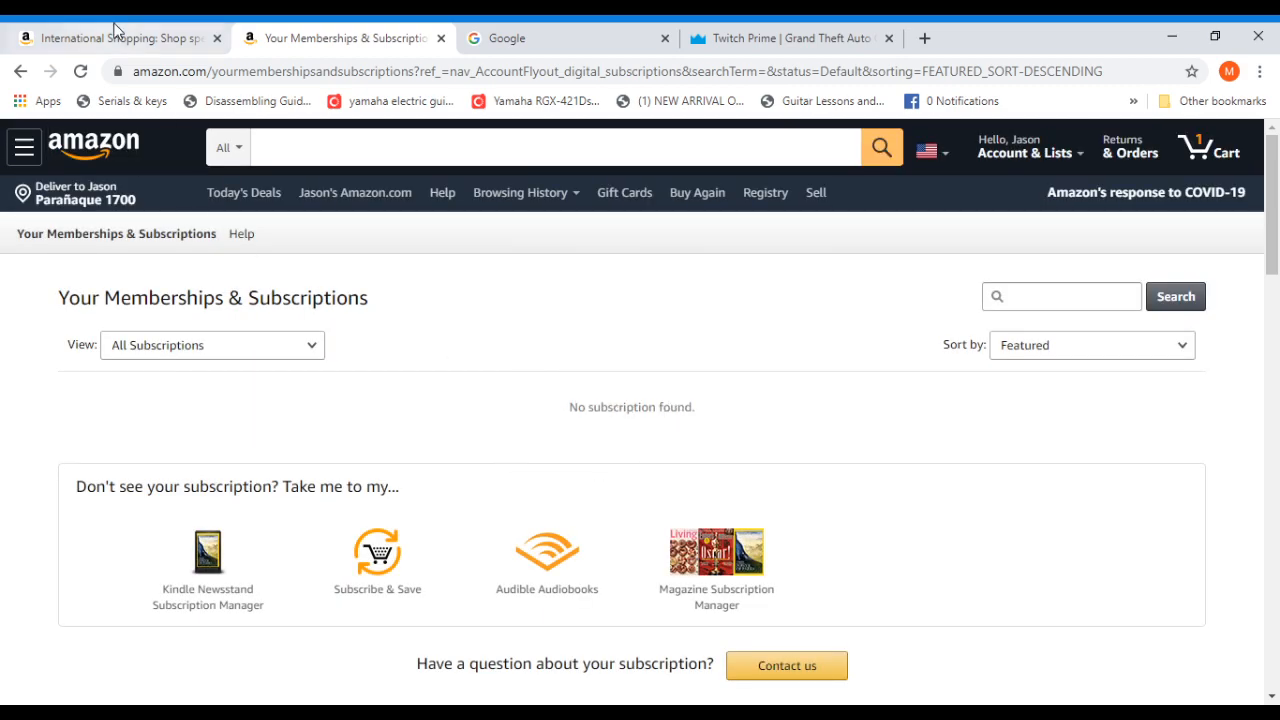
Step: Return from the subscriptions page to the deals tab
click(116, 38)
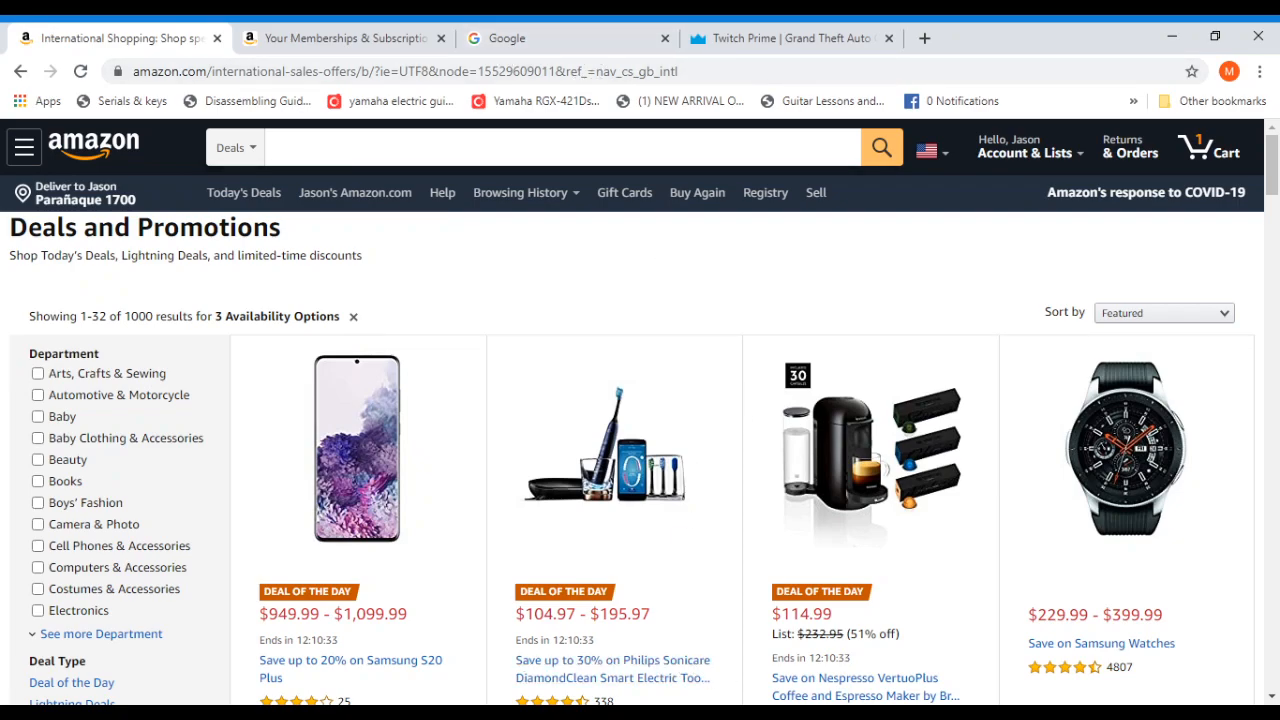
click(568, 38)
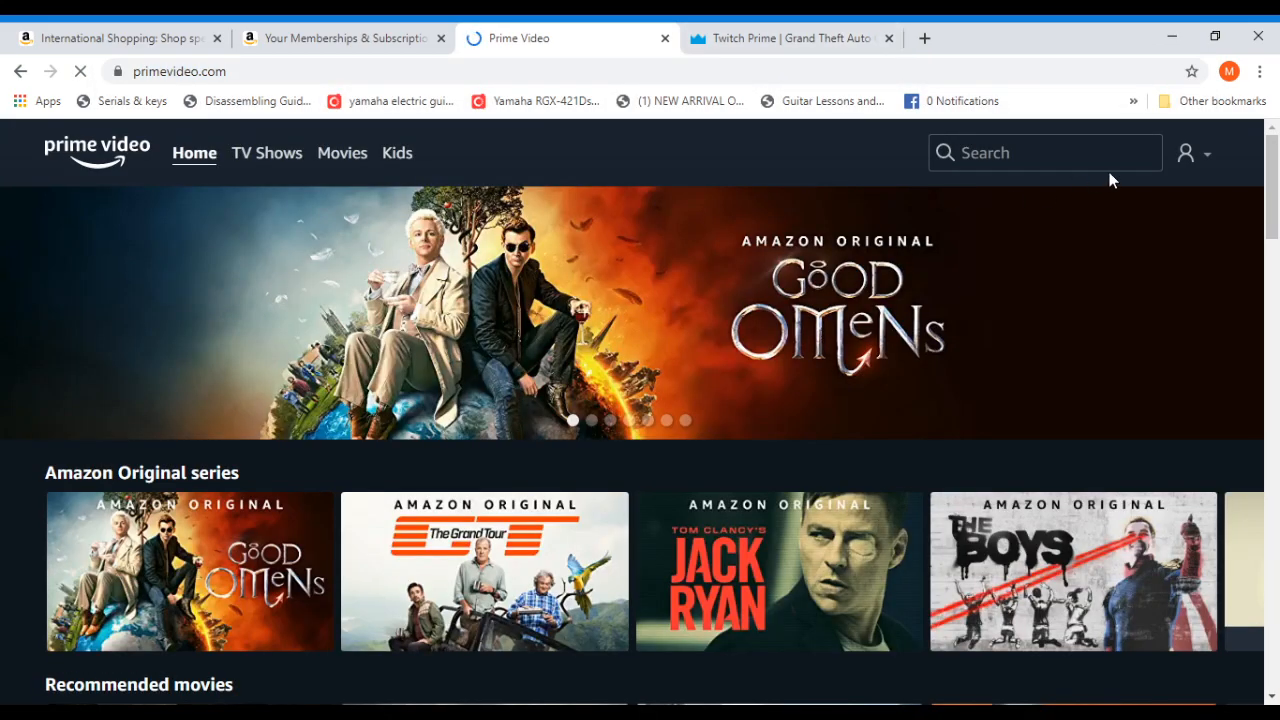
Step: Reach the Prime Video Account & Settings page via the profile menu and sign in
click(1186, 152)
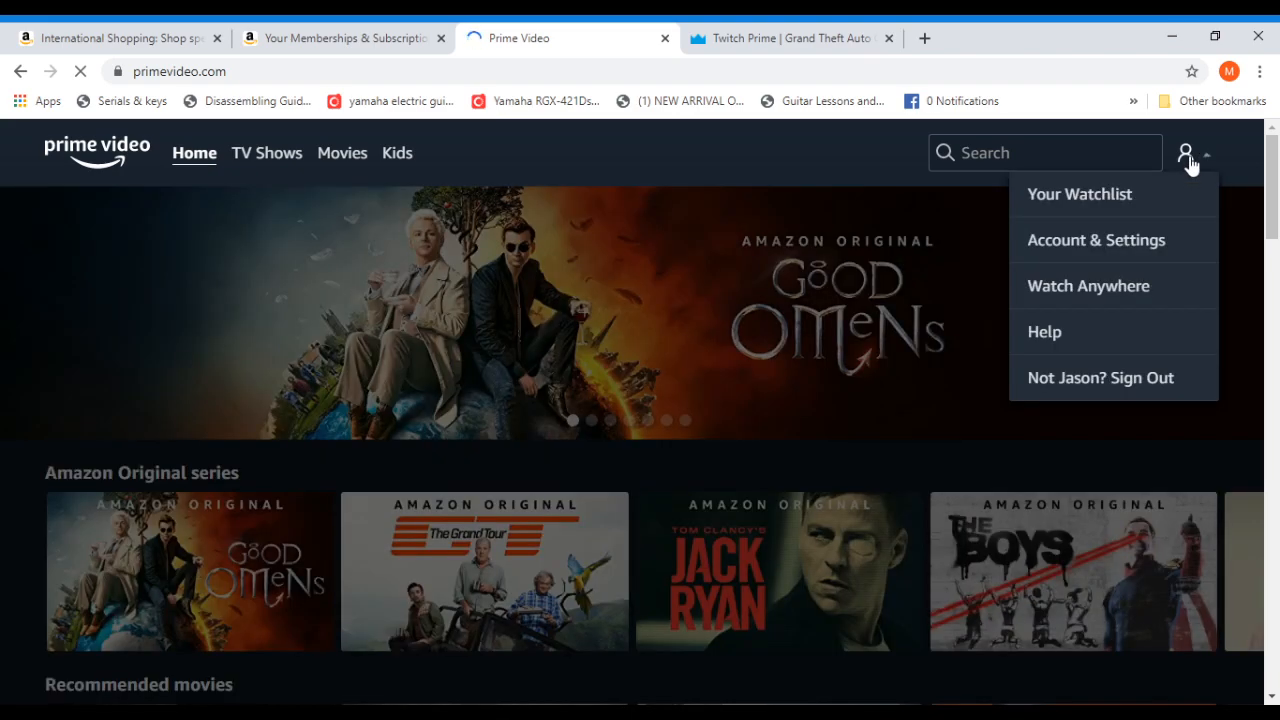
mouse_move(1096, 240)
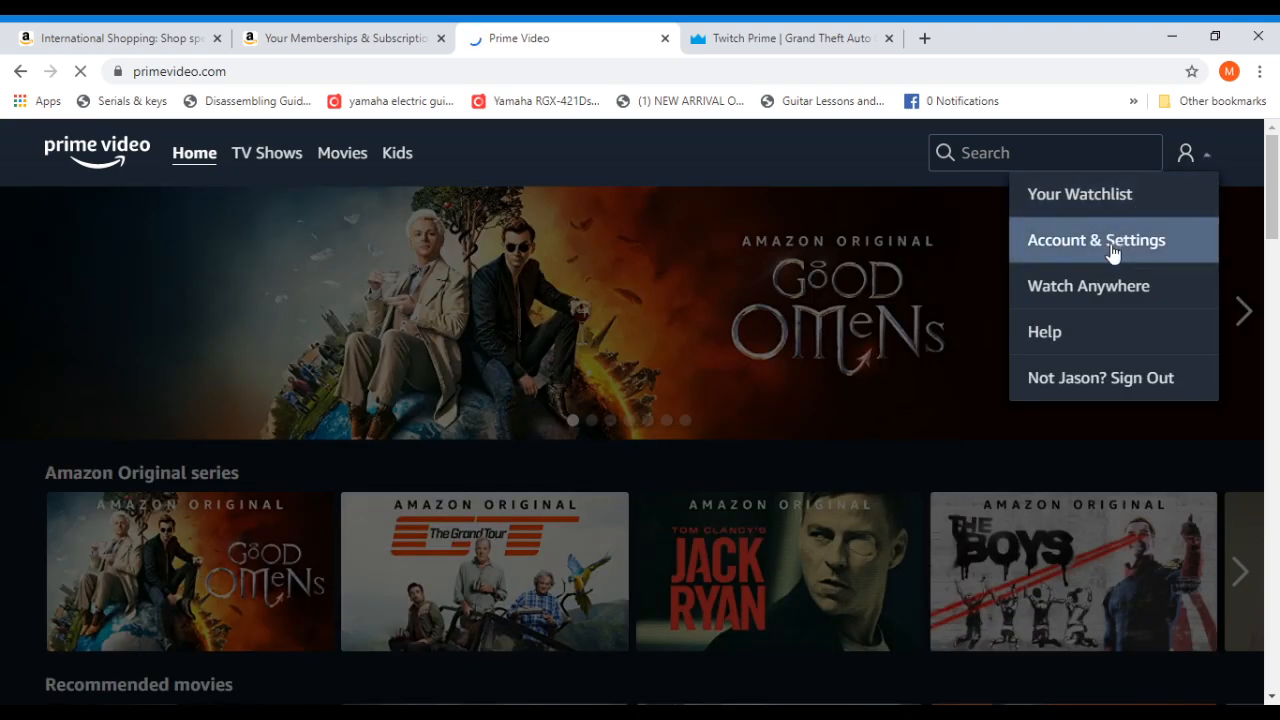
click(1096, 240)
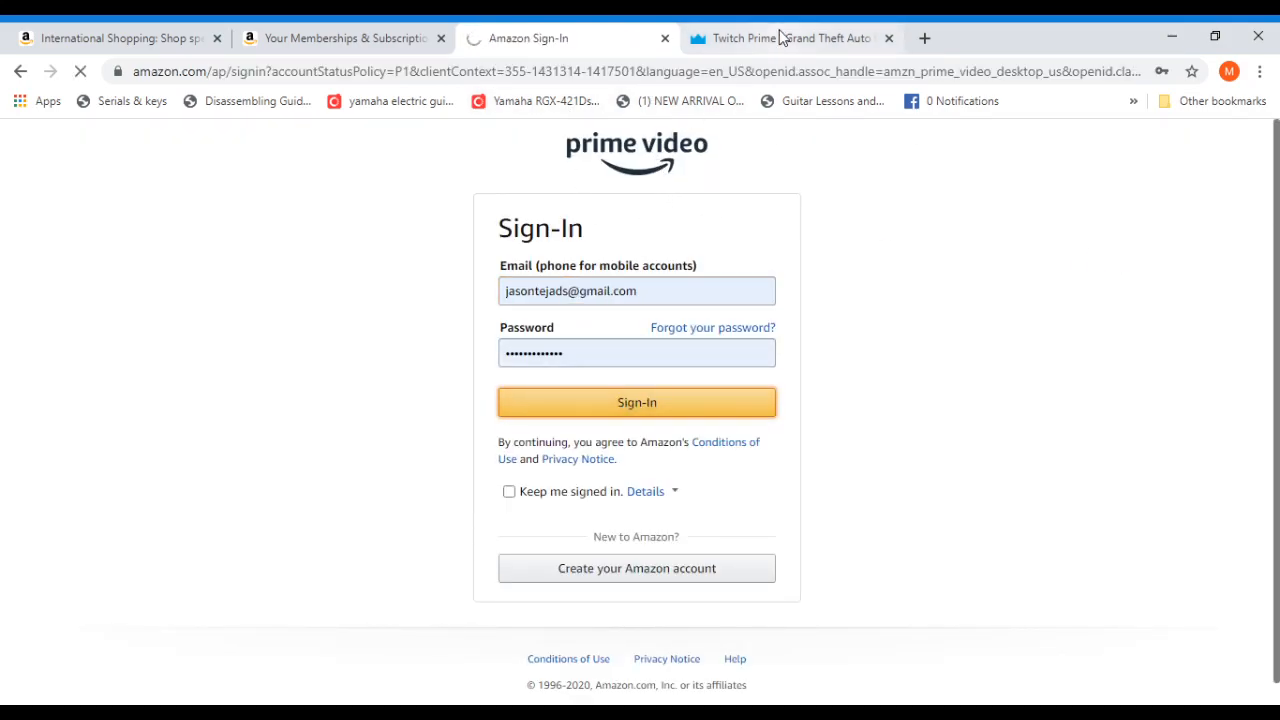
click(636, 402)
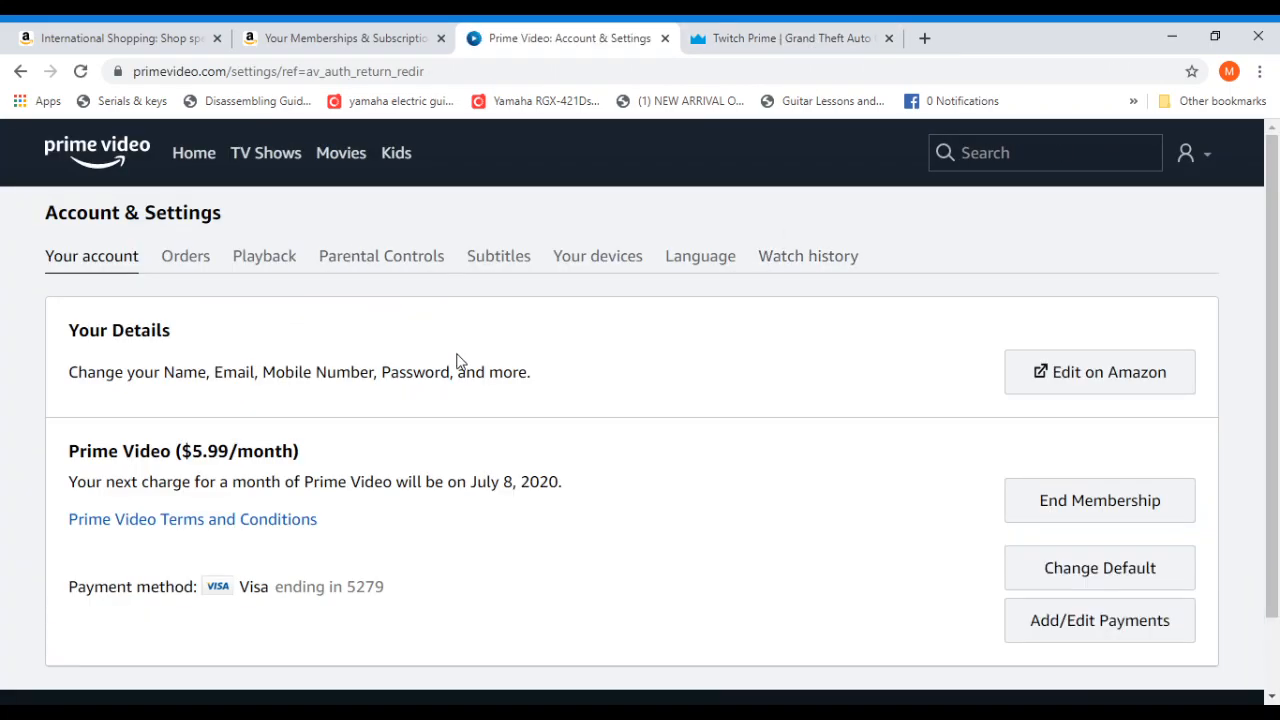
Step: End the $5.99/month membership, confirming it ends on July 8, 2020 with a Restart option
scroll(down, 3)
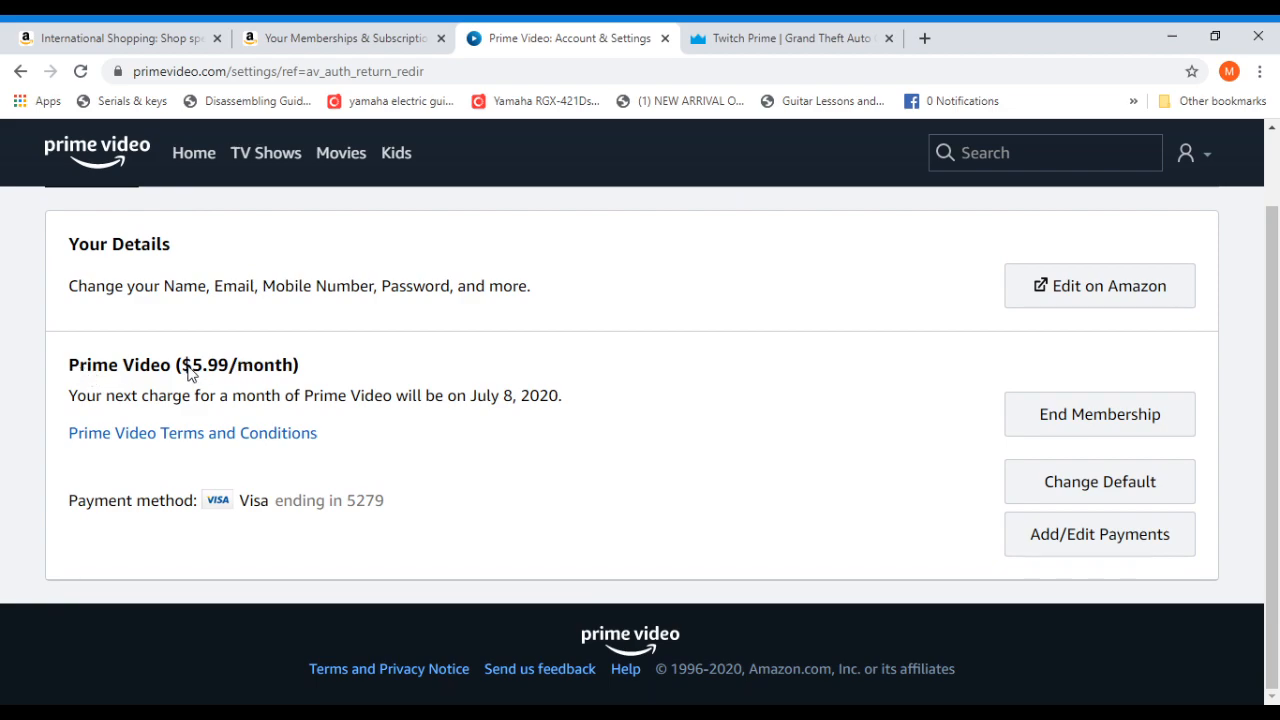
mouse_move(312, 384)
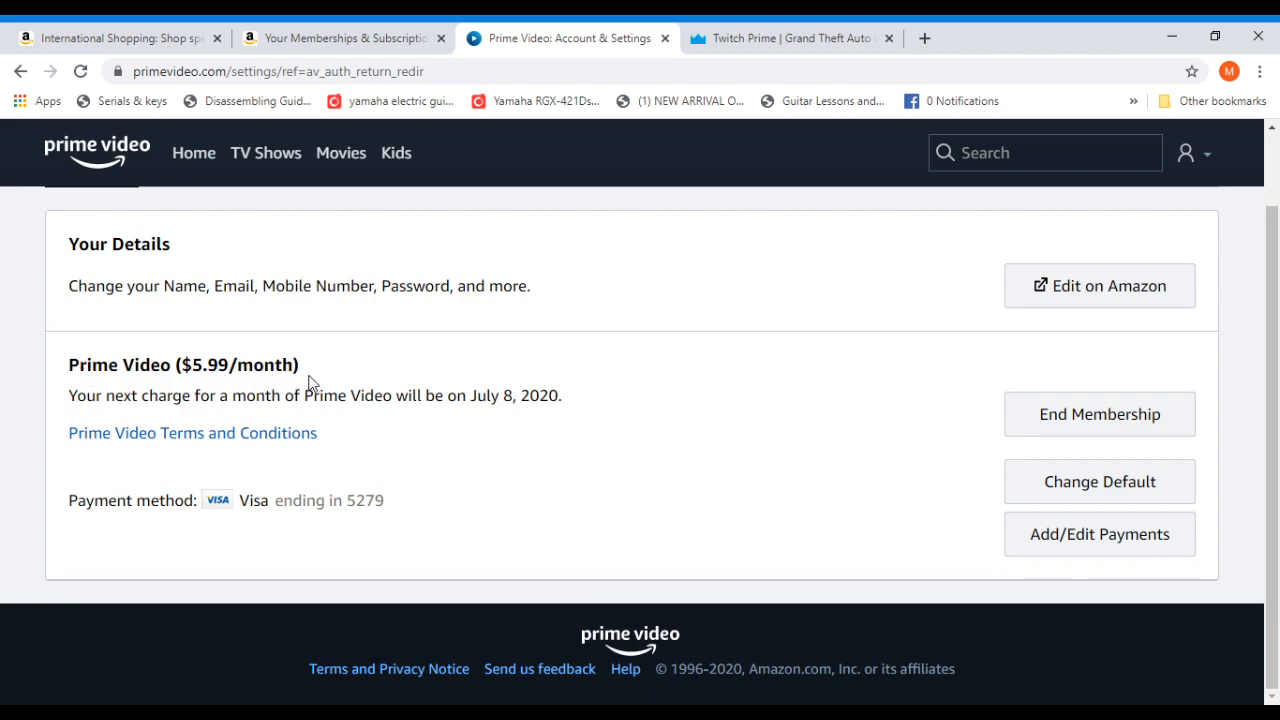
mouse_move(1084, 404)
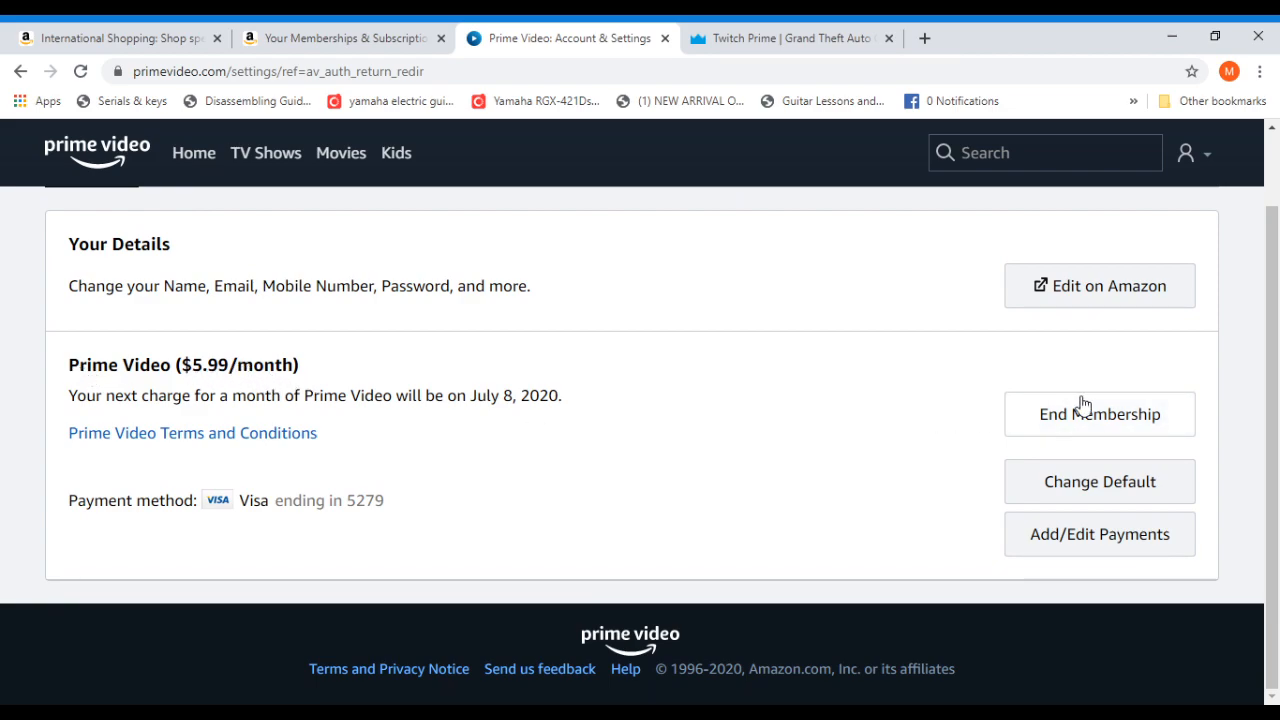
click(1100, 412)
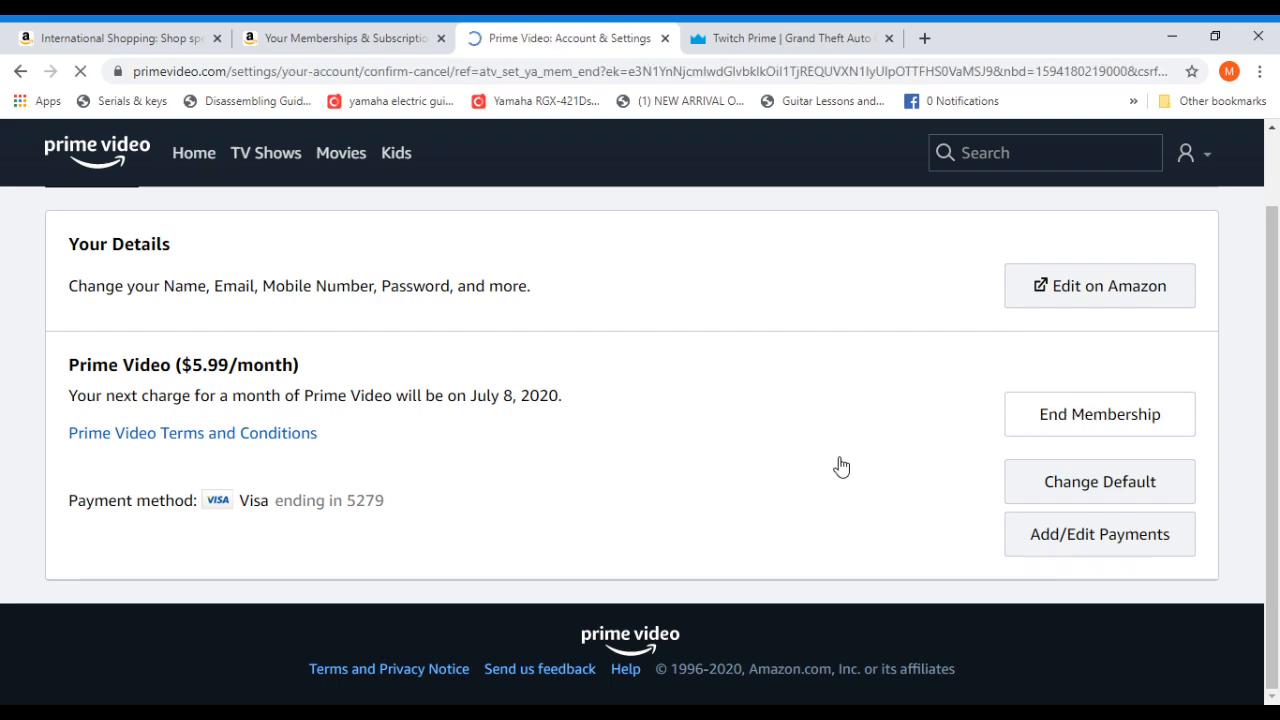
click(1100, 414)
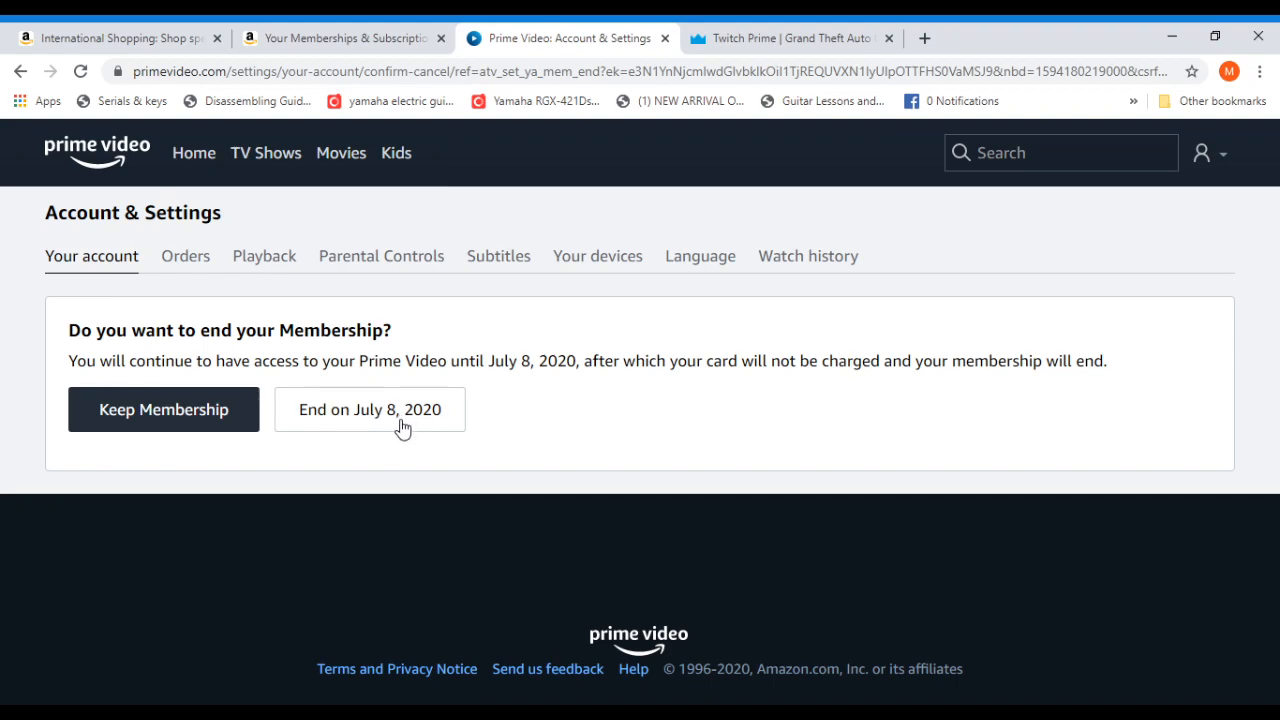
mouse_move(408, 436)
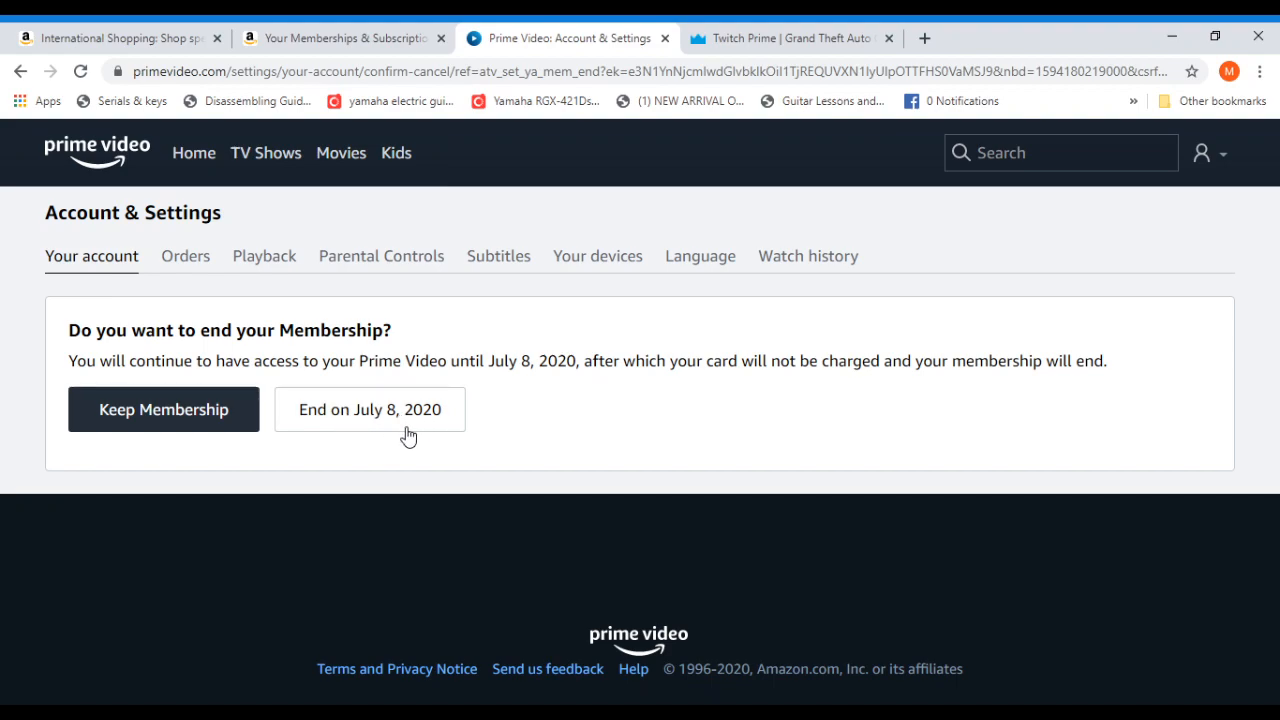
click(368, 408)
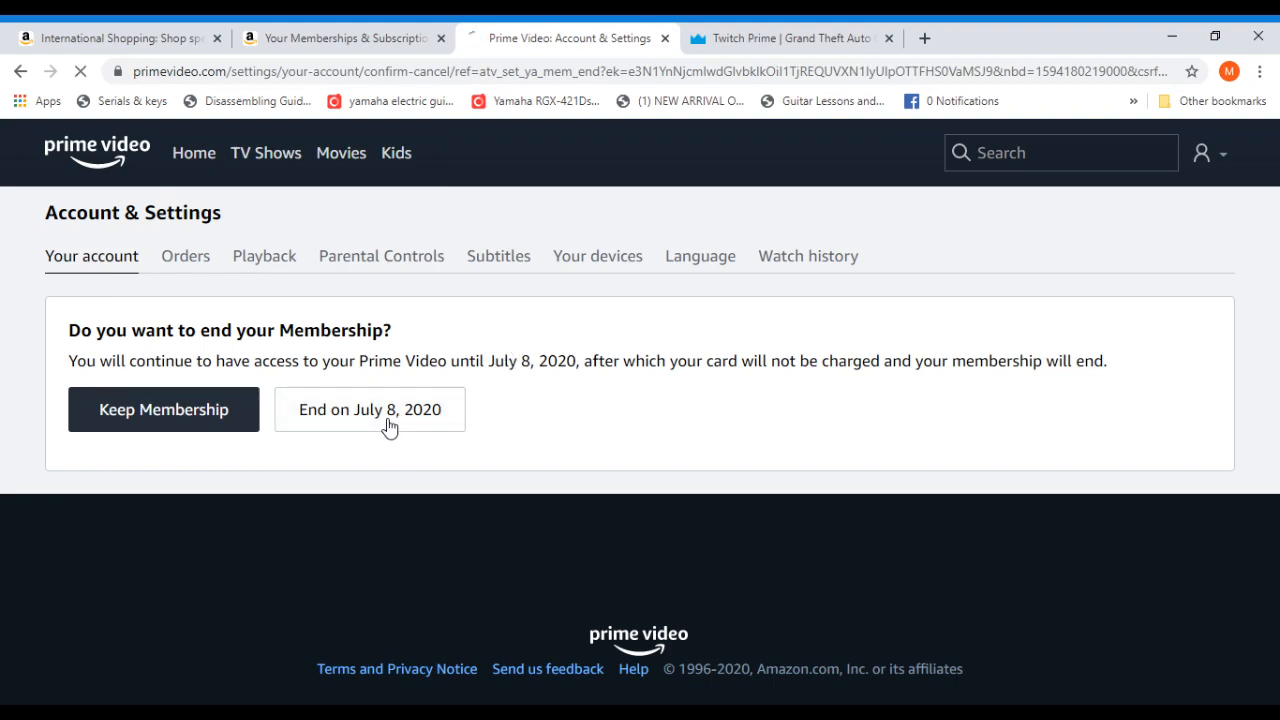
click(368, 408)
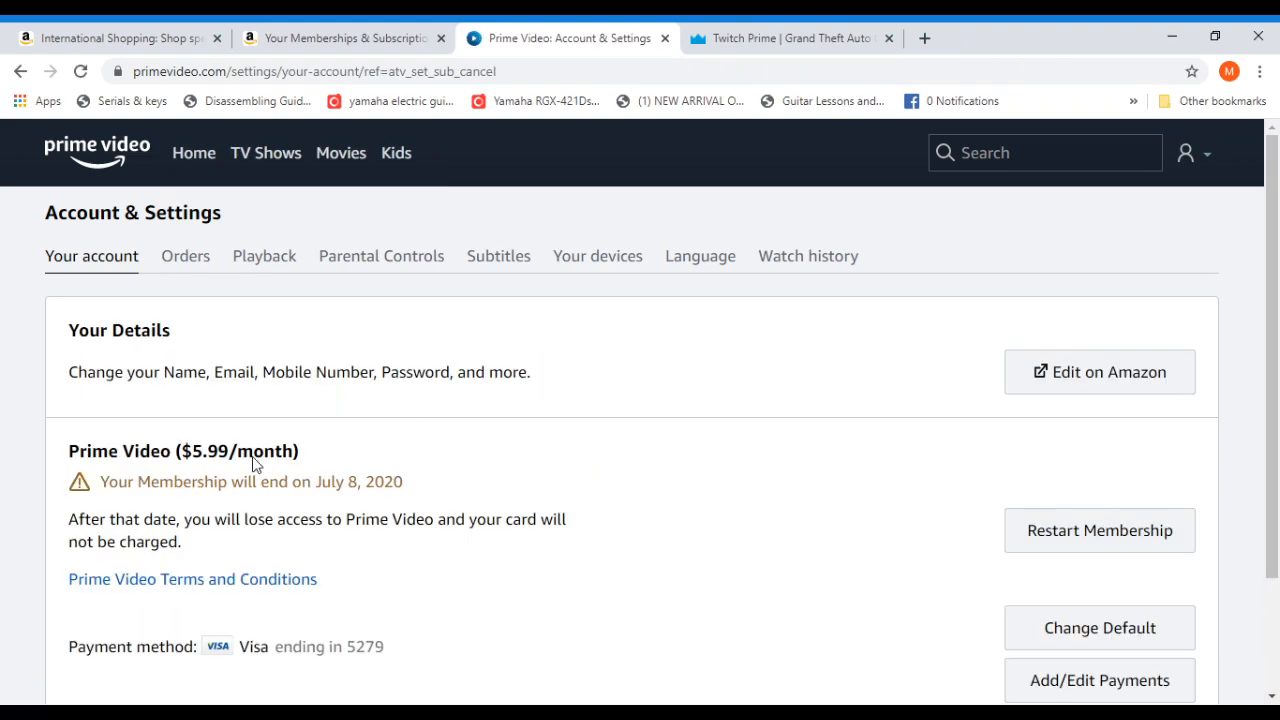
scroll(down, 3)
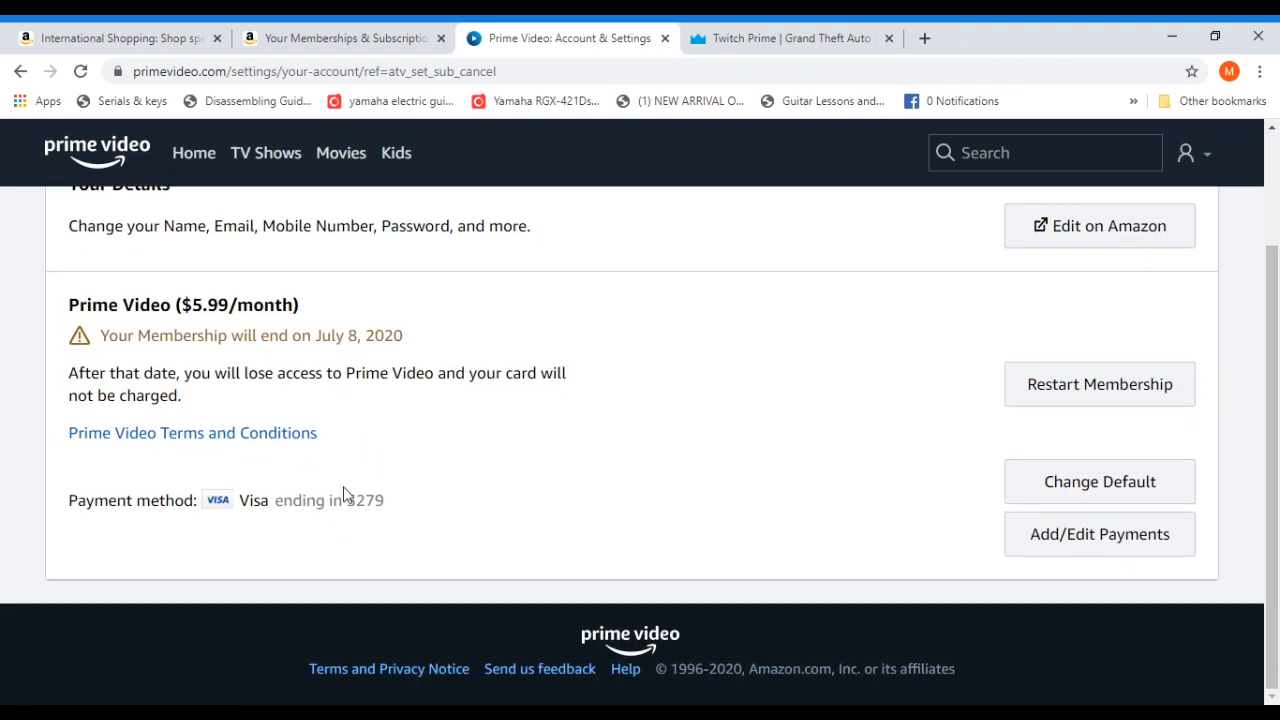